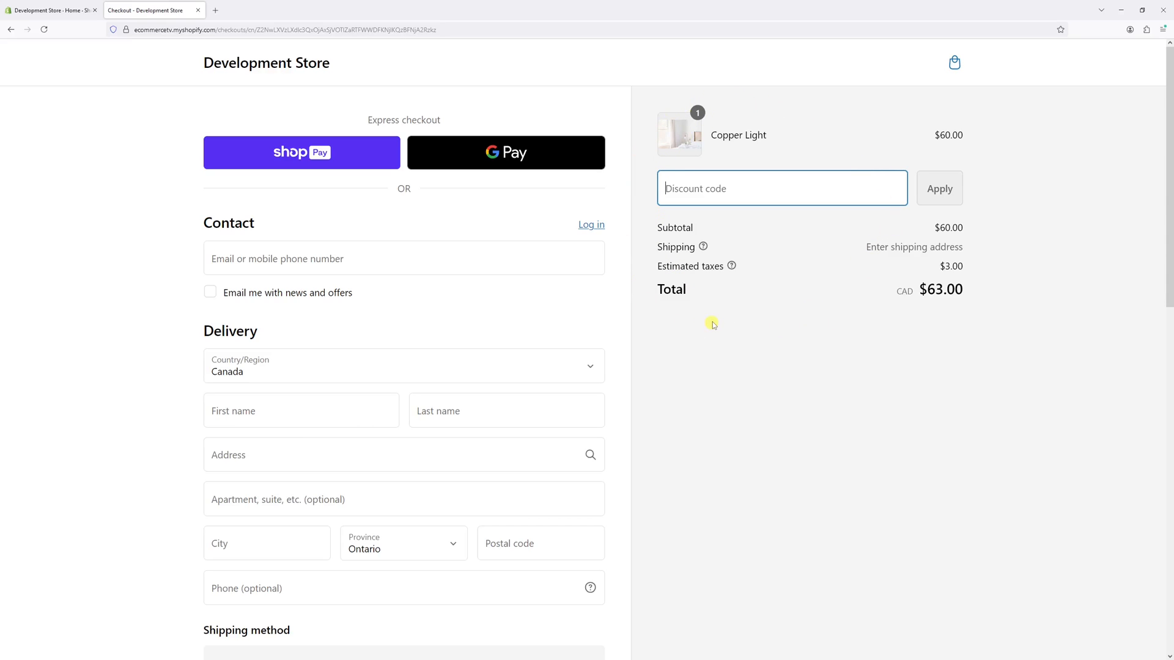
mouse_move(732, 112)
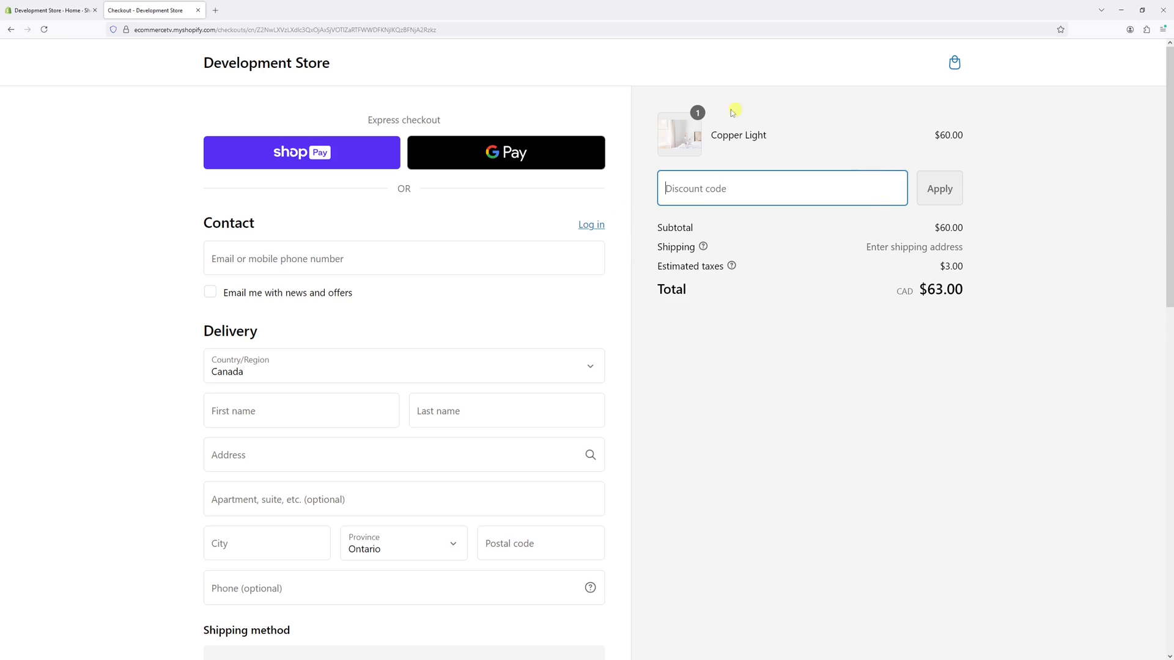
mouse_move(624, 261)
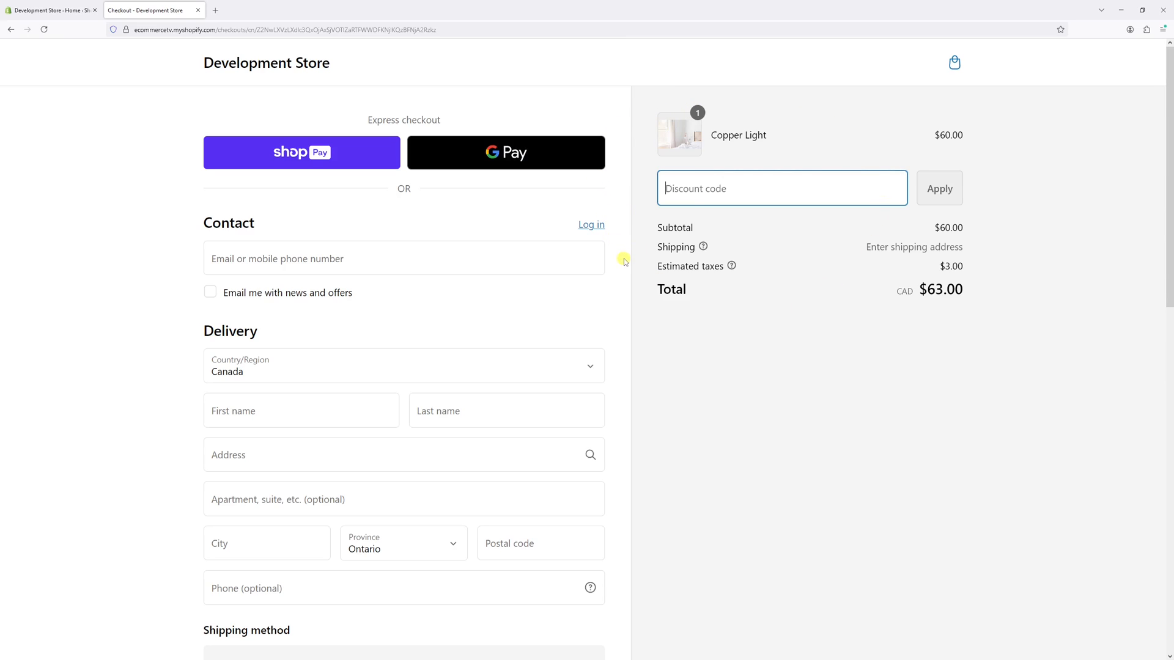
mouse_move(621, 253)
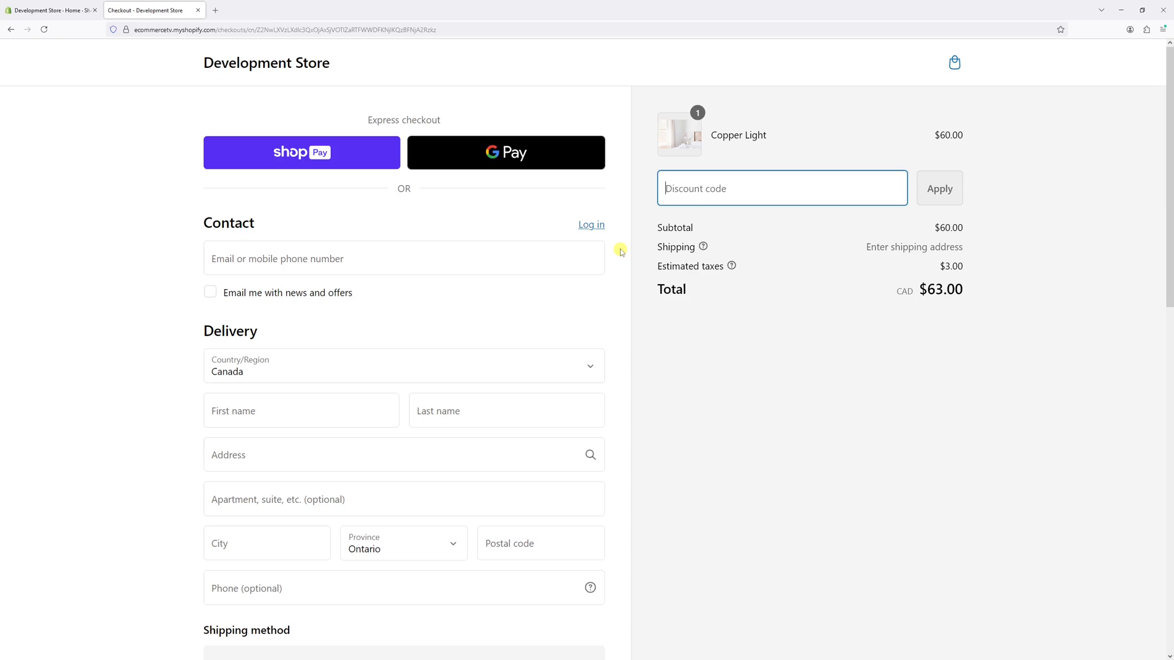
mouse_move(807, 197)
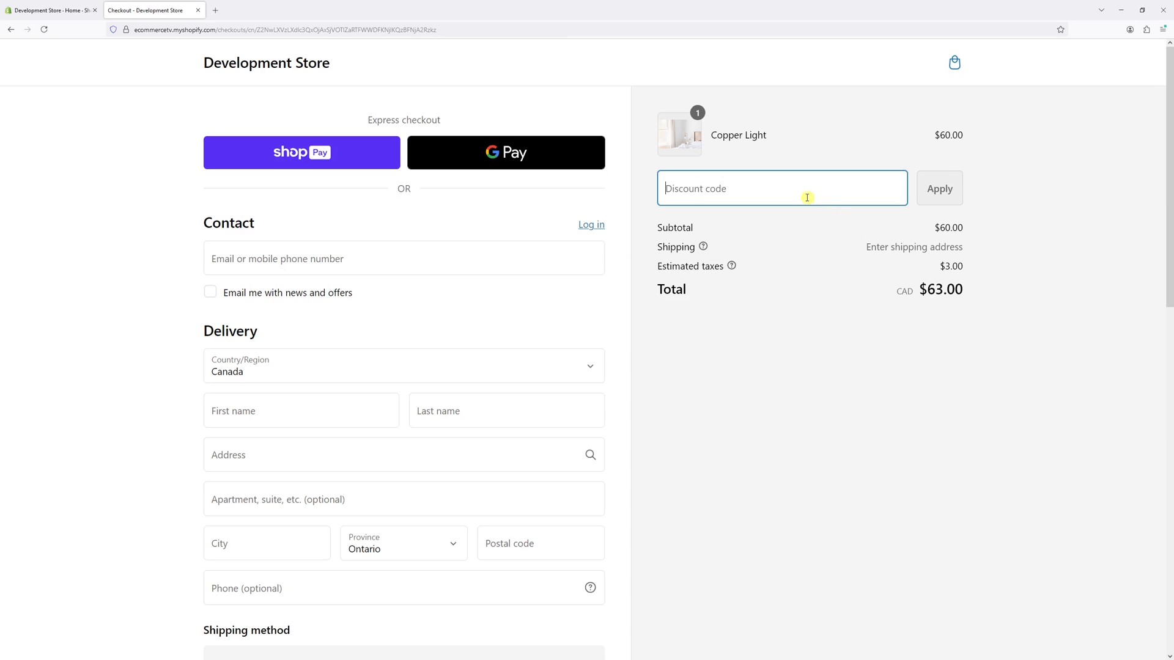
mouse_move(138, 25)
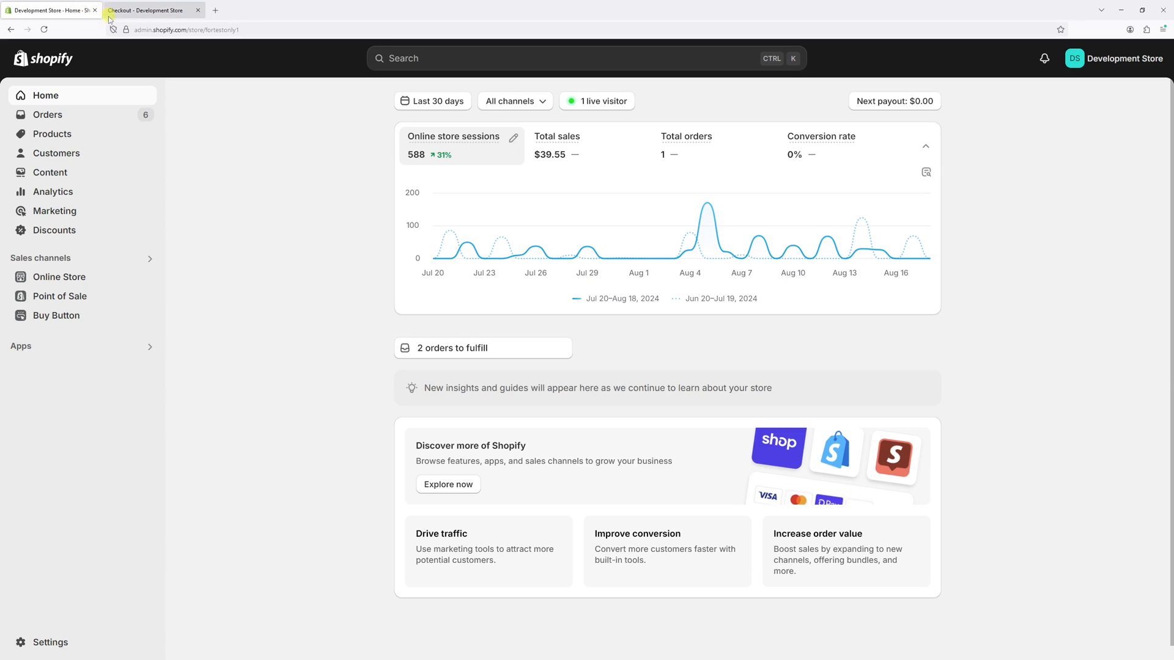
Switch to the store admin and view the Discounts list with 20PERCENTOFF active
left_click(54, 230)
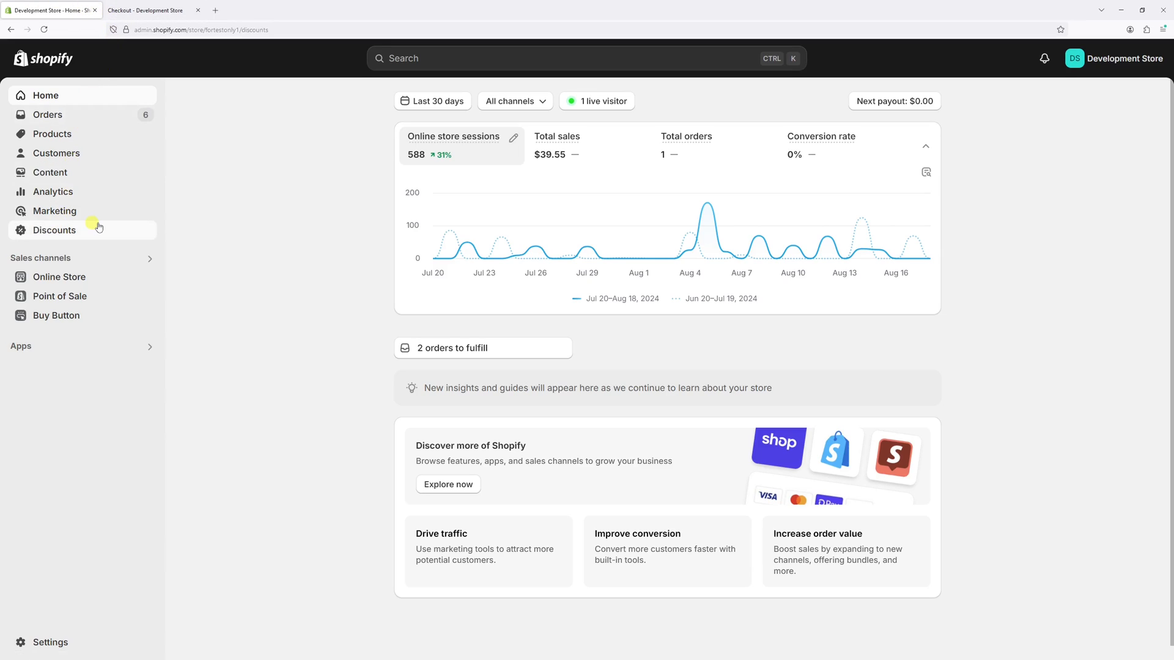
left_click(54, 229)
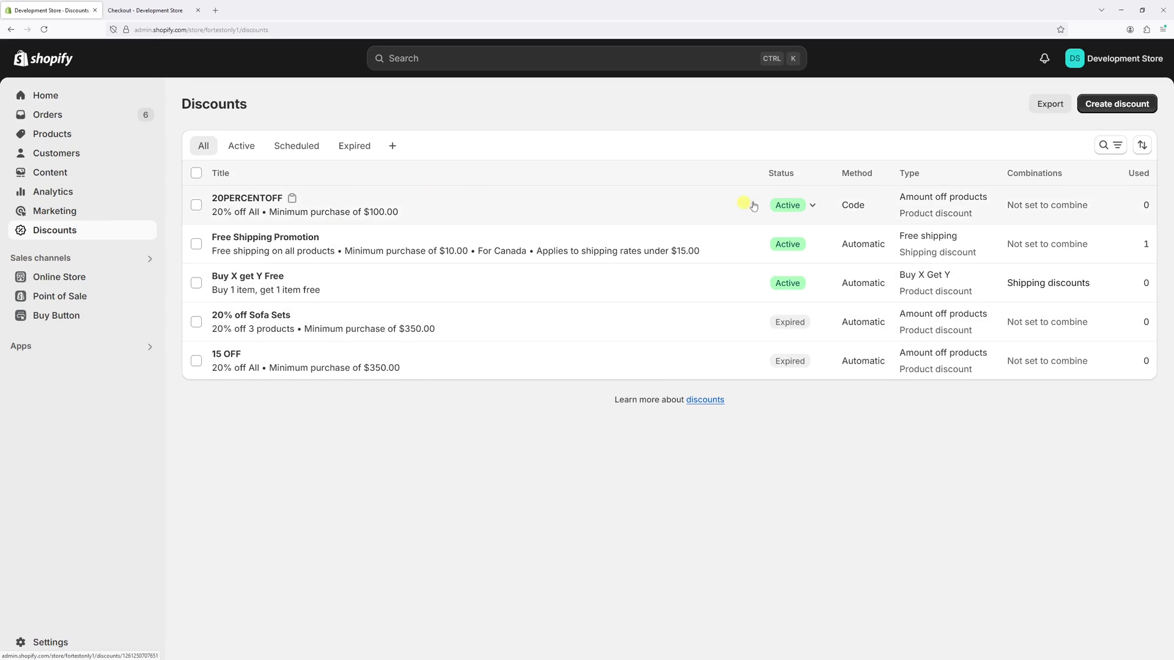
mouse_move(843, 221)
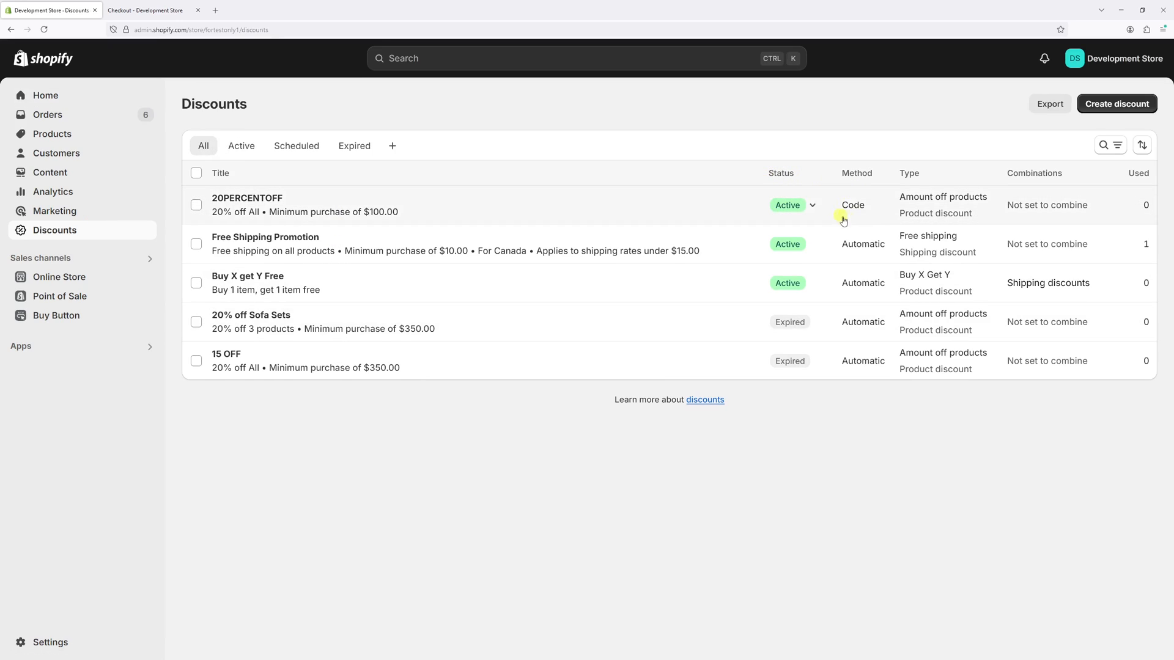
mouse_move(787, 244)
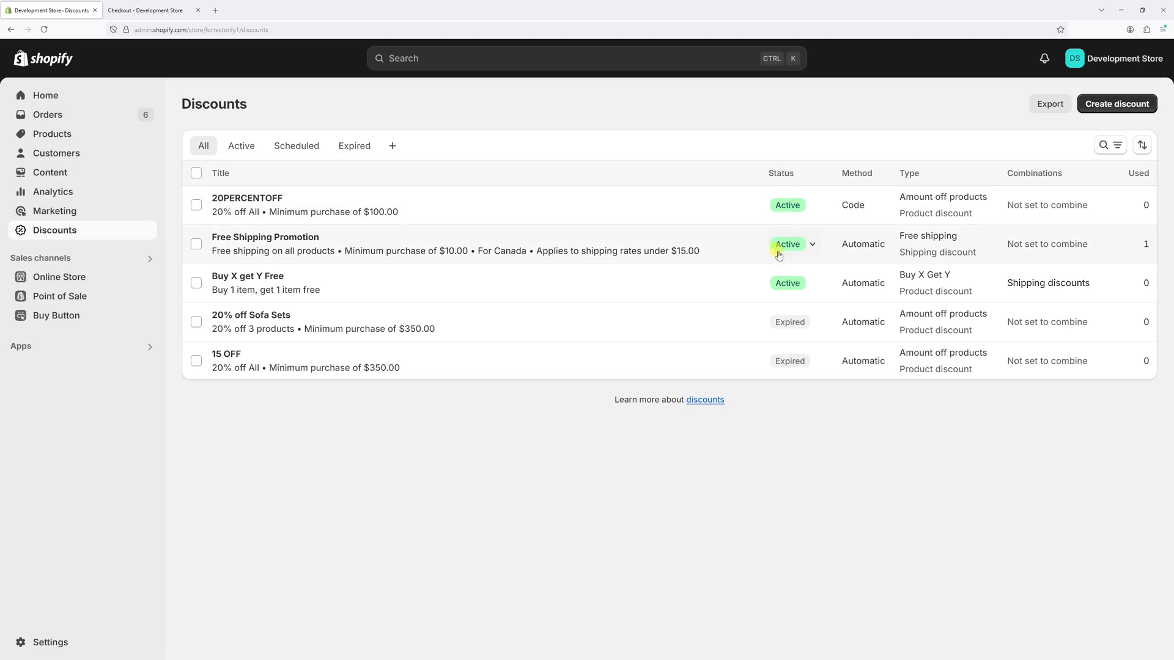
mouse_move(821, 276)
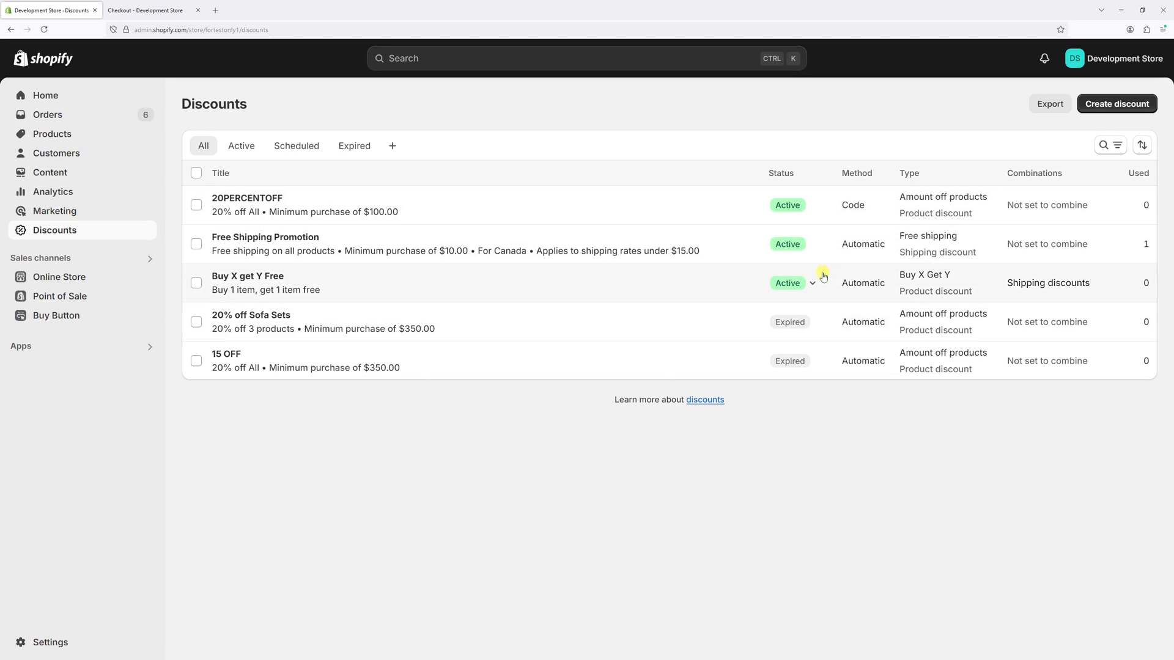
mouse_move(811, 290)
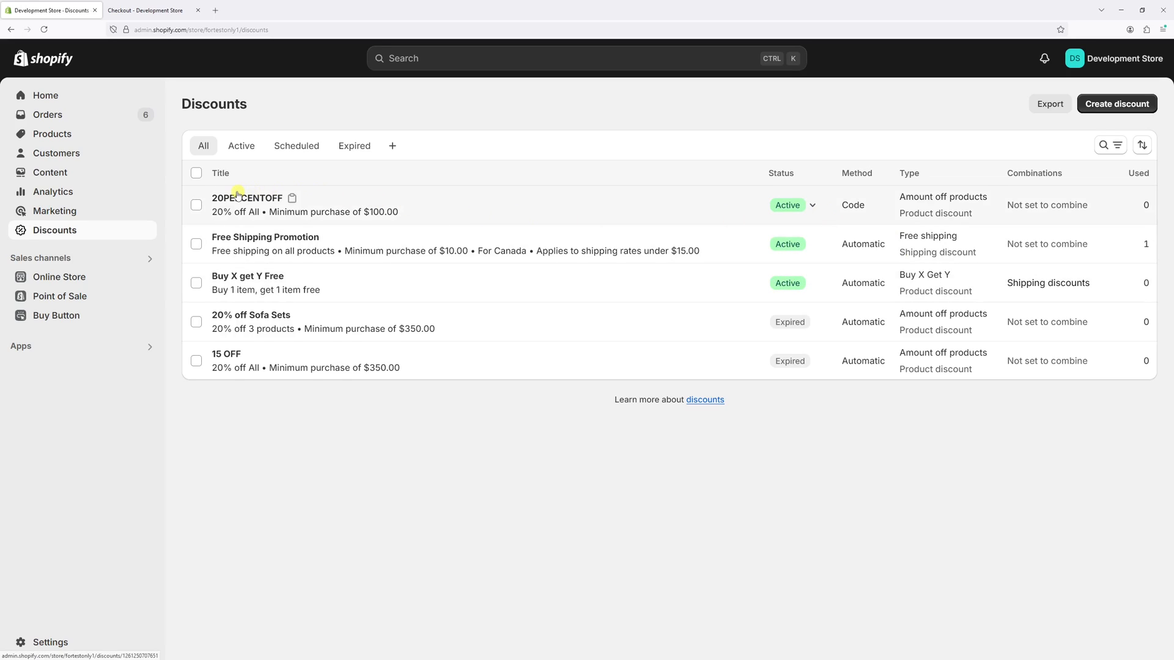
Deactivate the 20PERCENTOFF discount so it shows Expired, then return to the Copper Light checkout
left_click(247, 198)
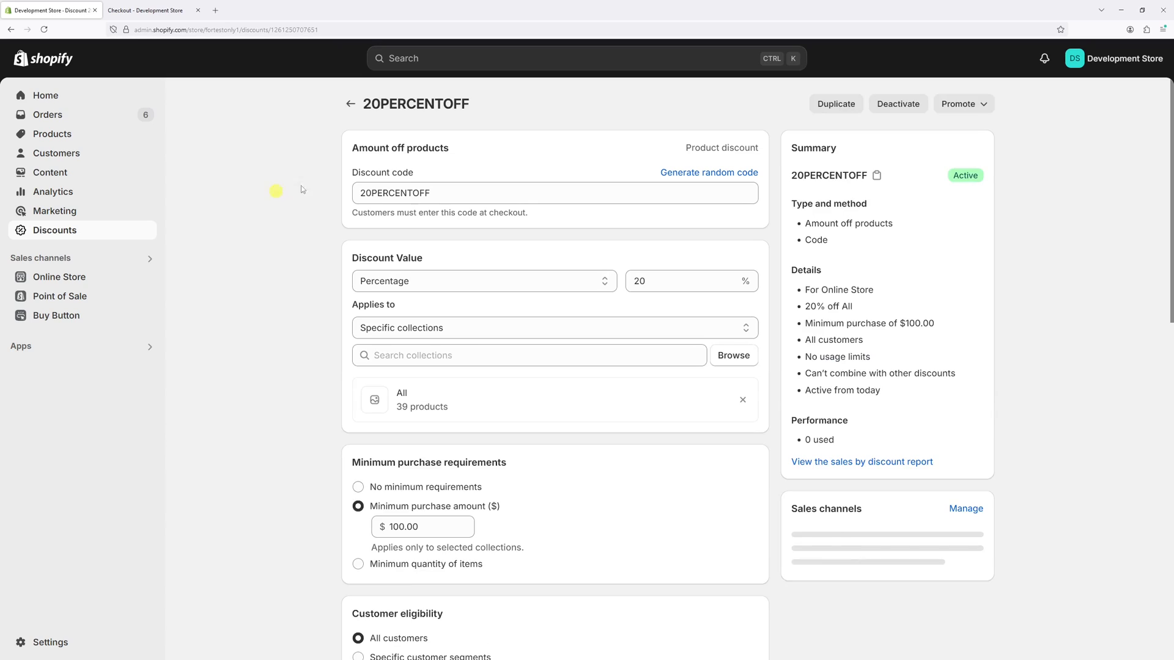
left_click(897, 103)
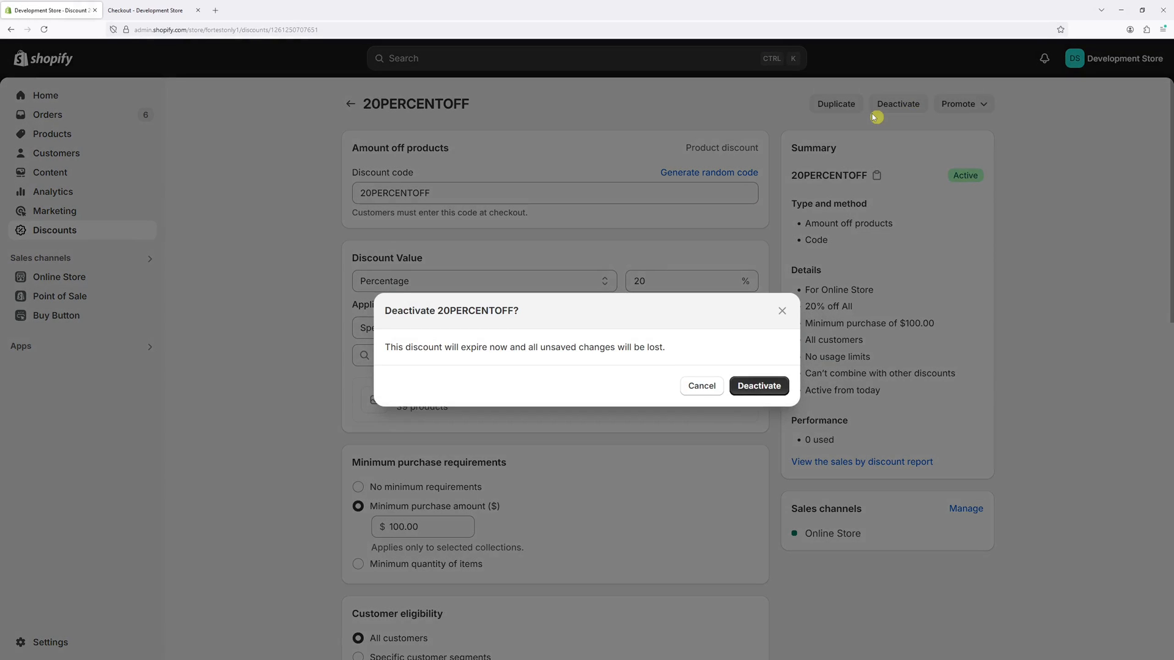
left_click(757, 386)
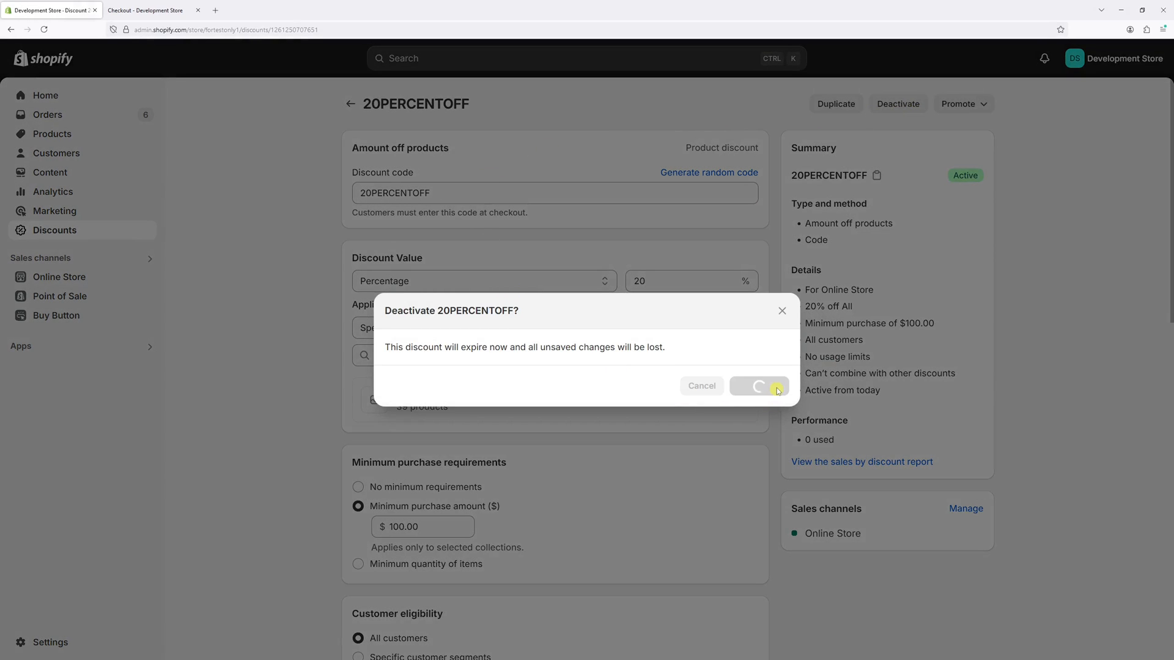
left_click(758, 386)
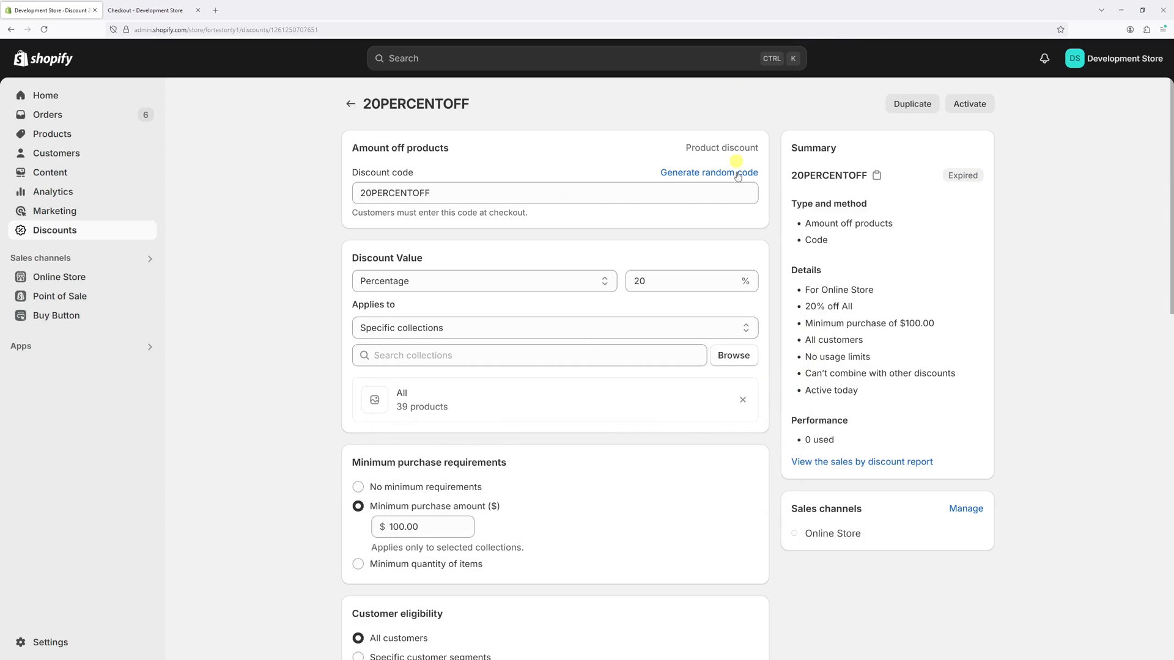
mouse_move(786, 159)
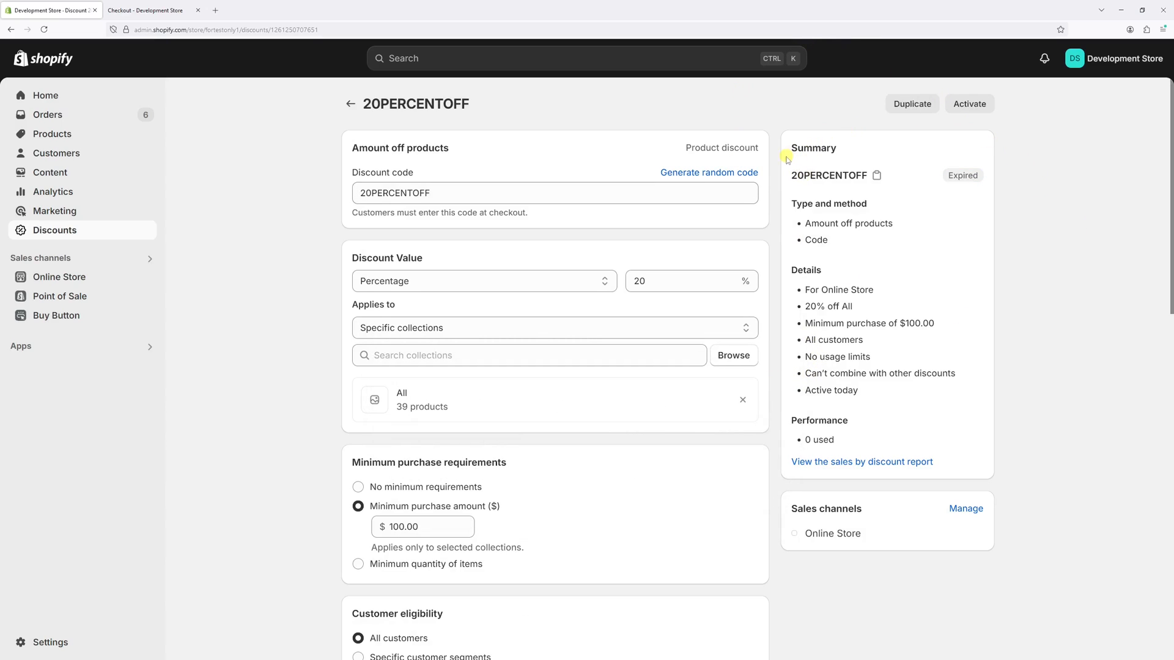
mouse_move(356, 166)
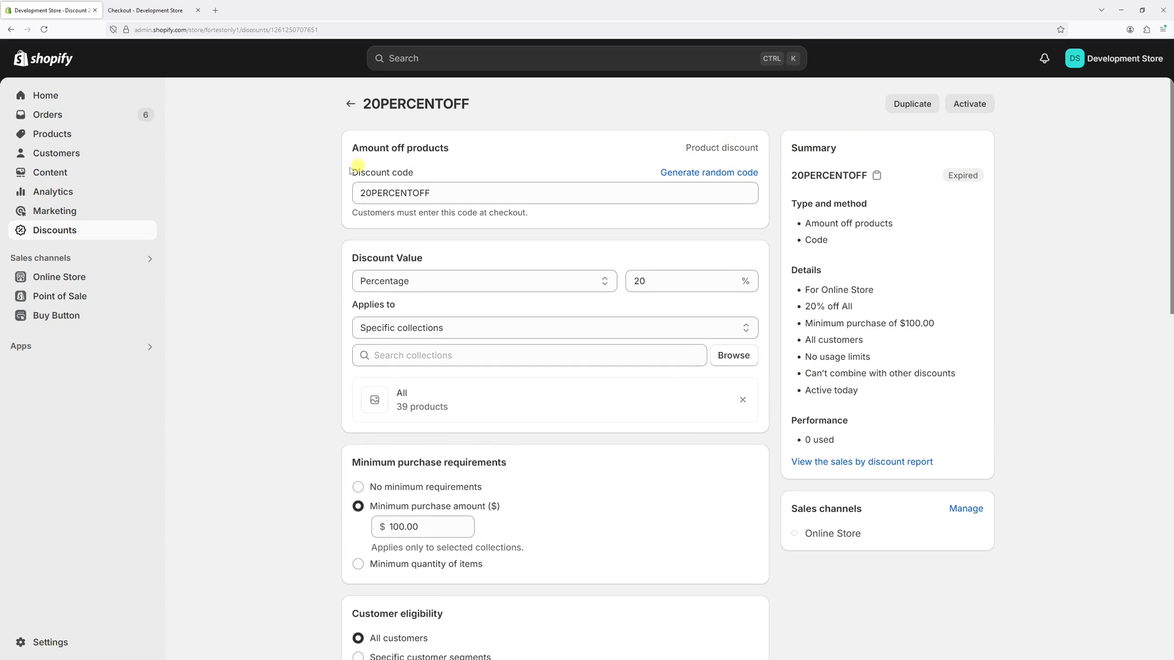
left_click(146, 10)
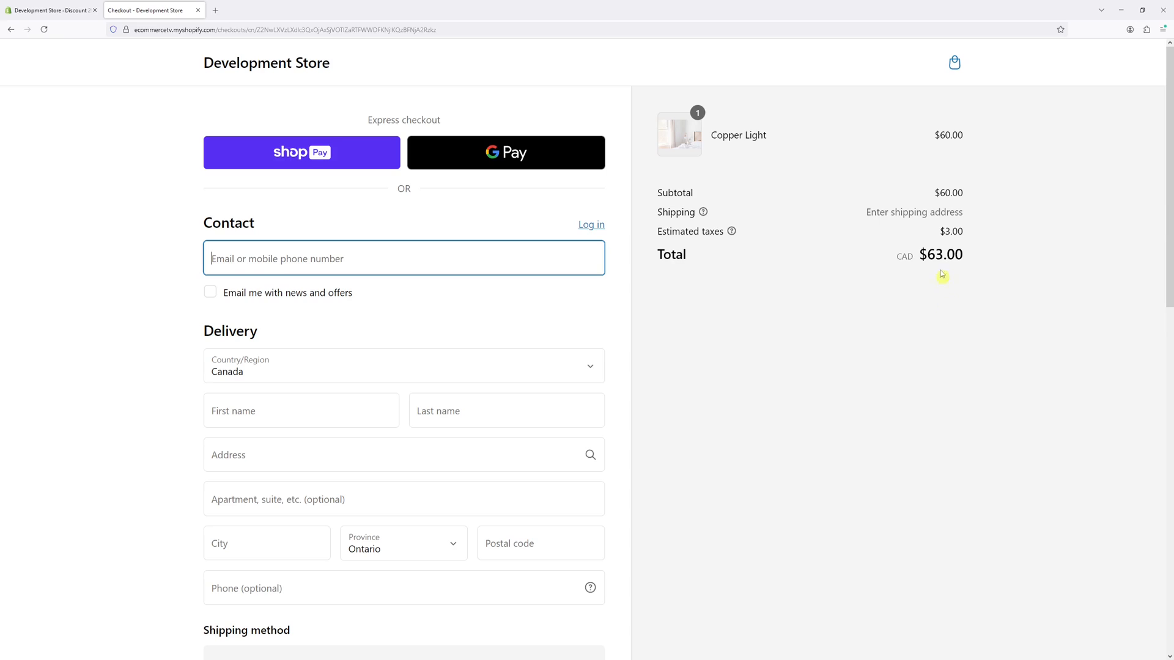
mouse_move(933, 234)
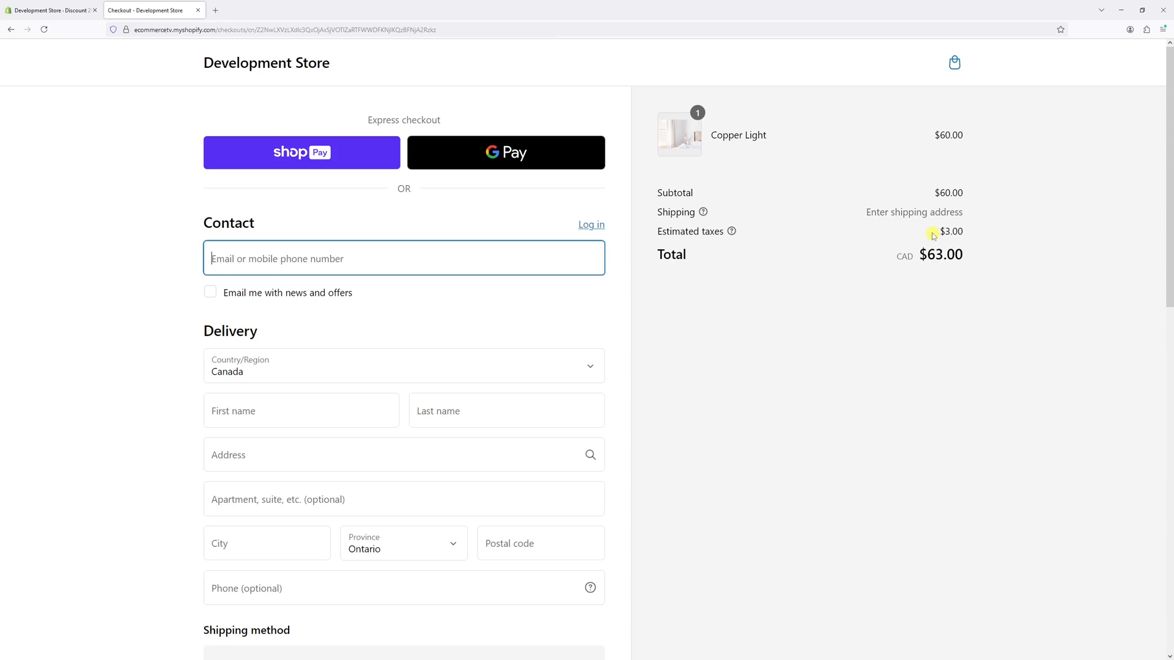
mouse_move(690, 236)
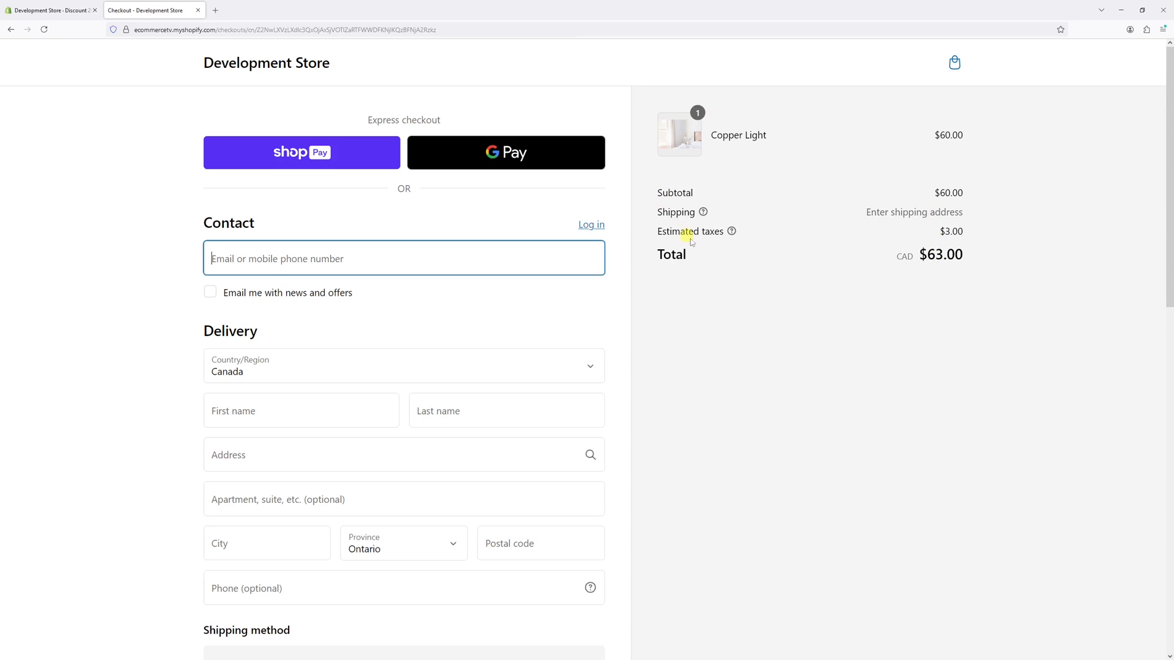
mouse_move(666, 172)
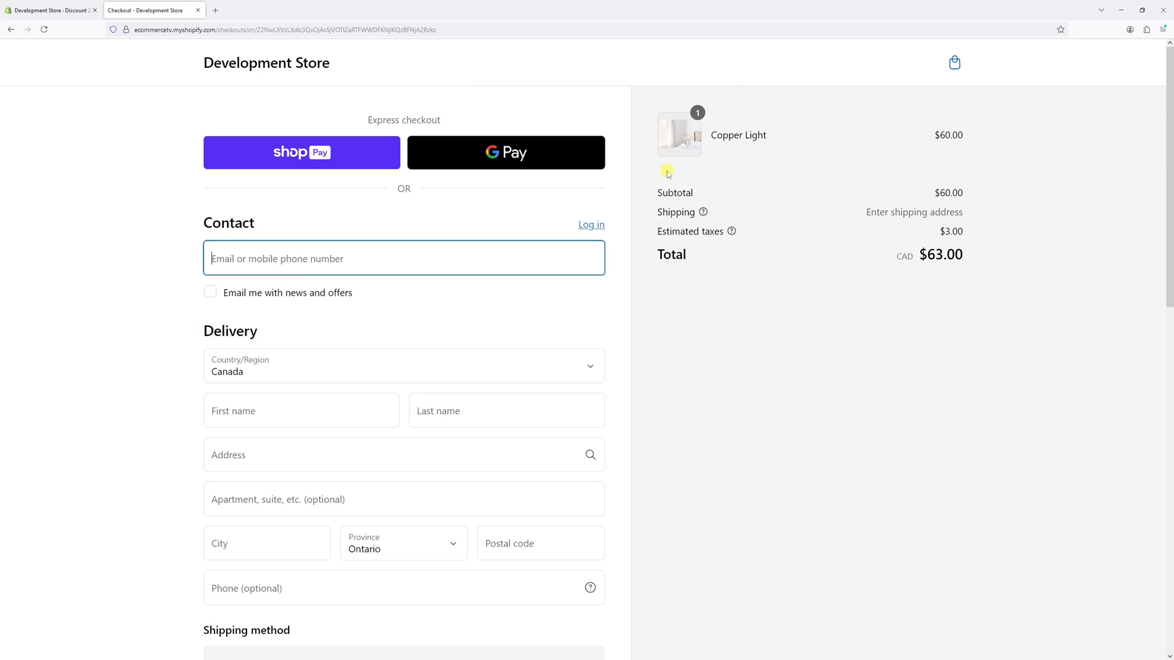